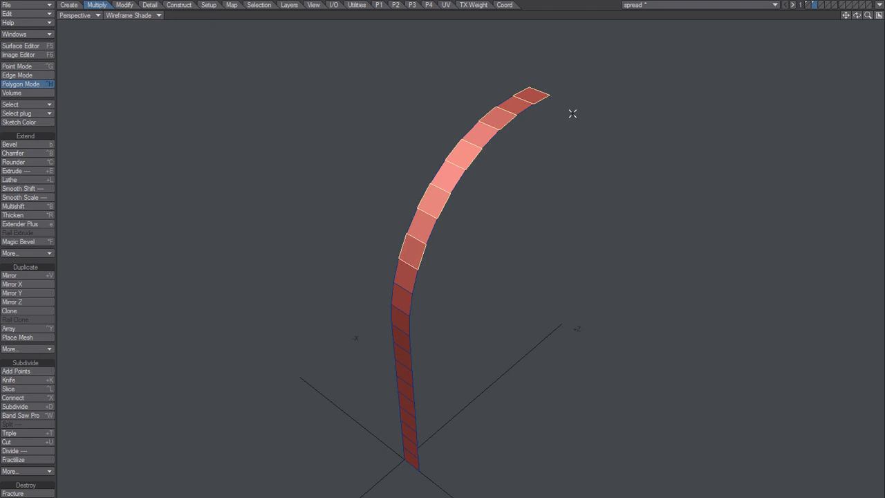
mouse_move(500, 181)
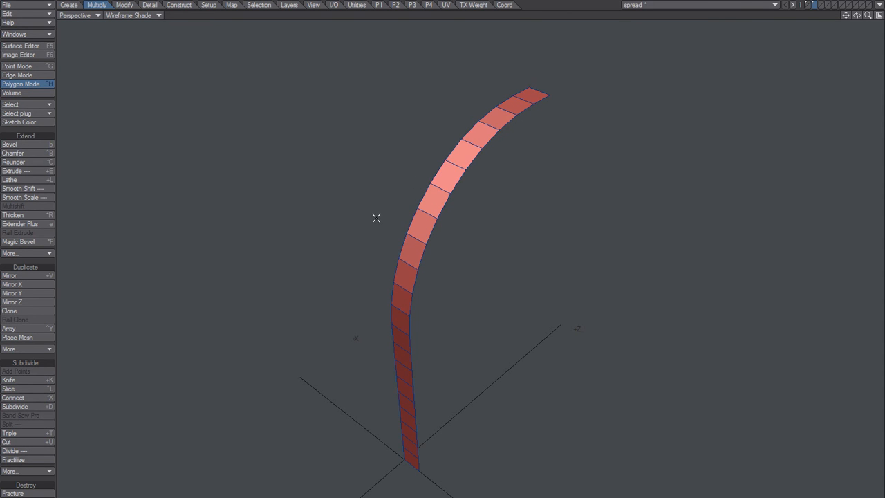
mouse_move(429, 121)
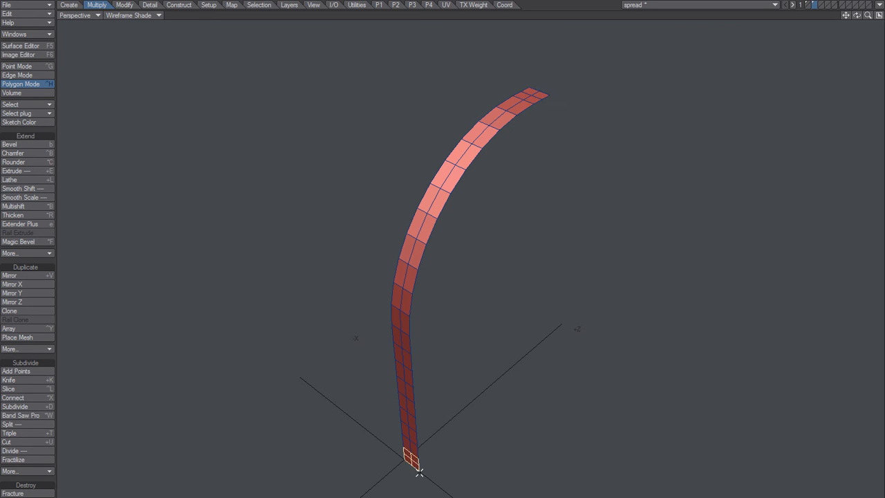
Step: Toggle between Point and Polygon modes and clear the curved red band from the viewport
click(21, 67)
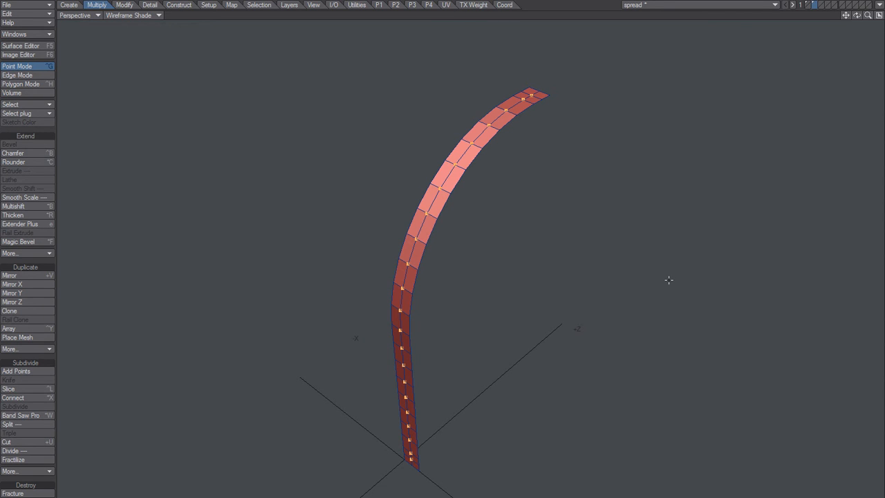
click(20, 84)
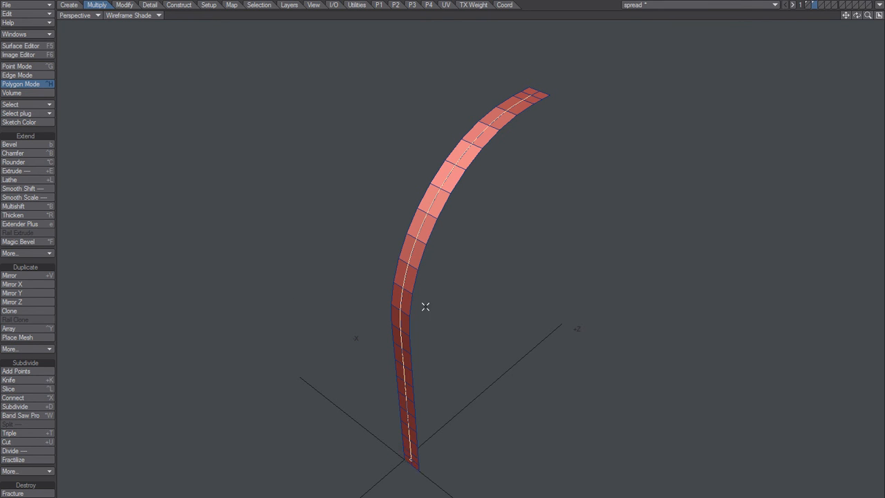
mouse_move(555, 205)
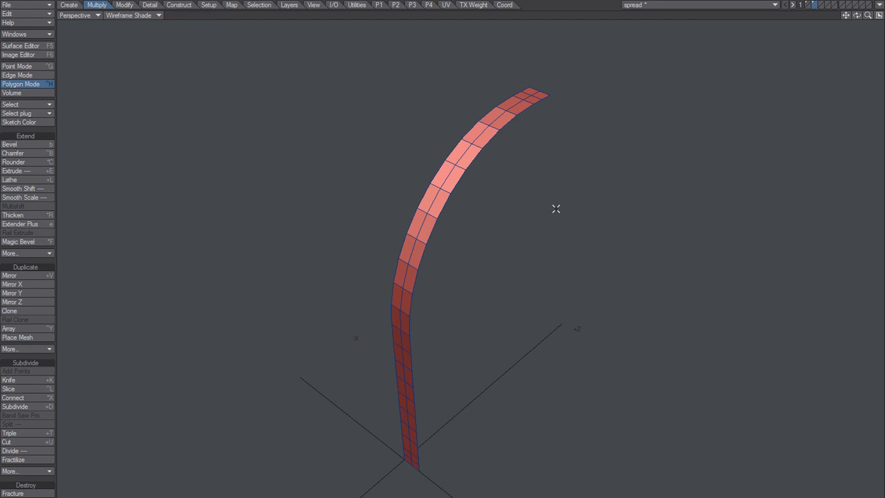
click(16, 67)
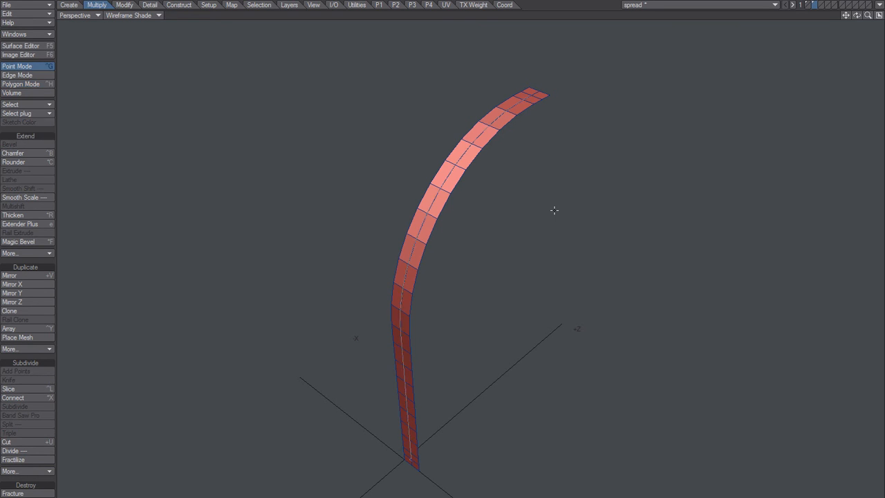
click(21, 85)
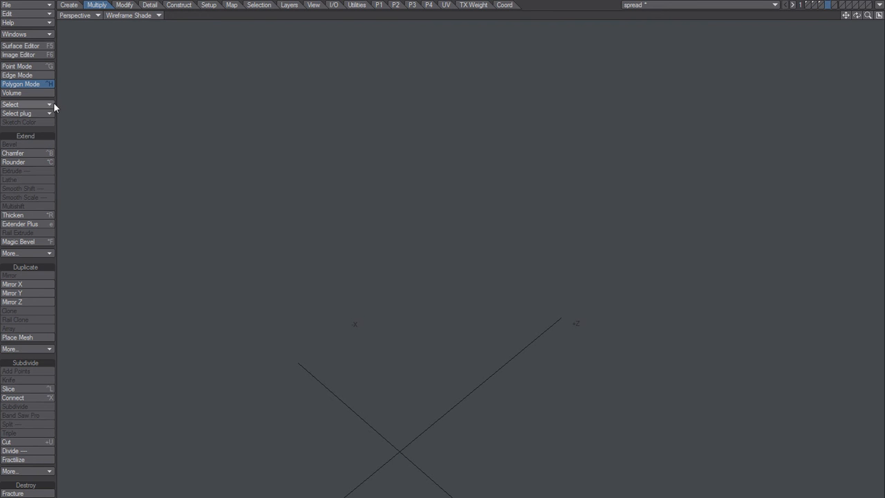
Step: Create a Cone primitive resting on the ground at the origin, with the curve layer shown behind it
click(69, 5)
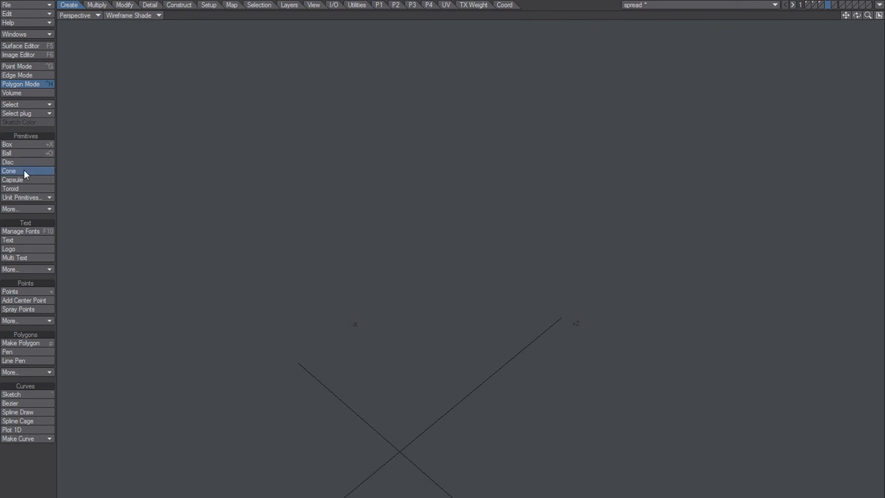
click(8, 171)
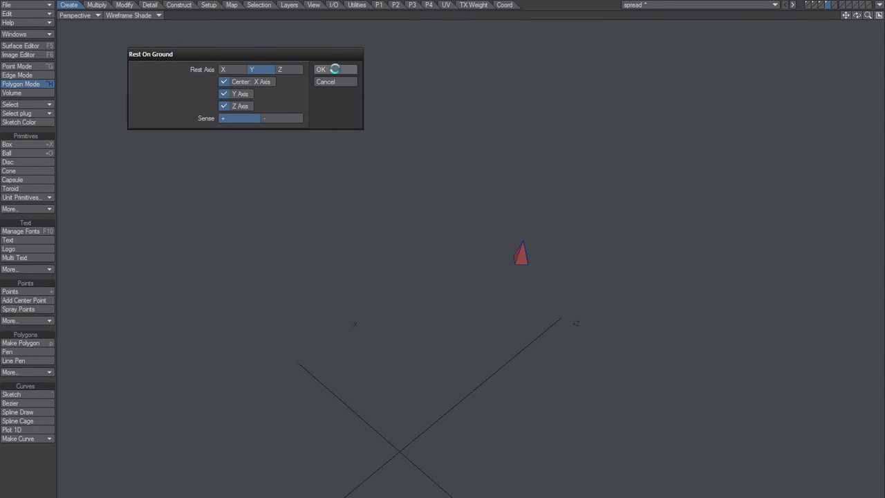
click(321, 69)
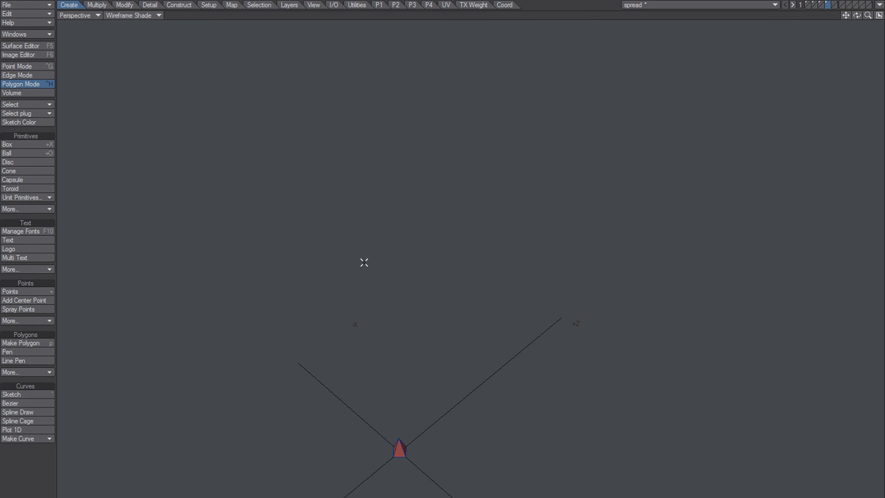
mouse_move(359, 263)
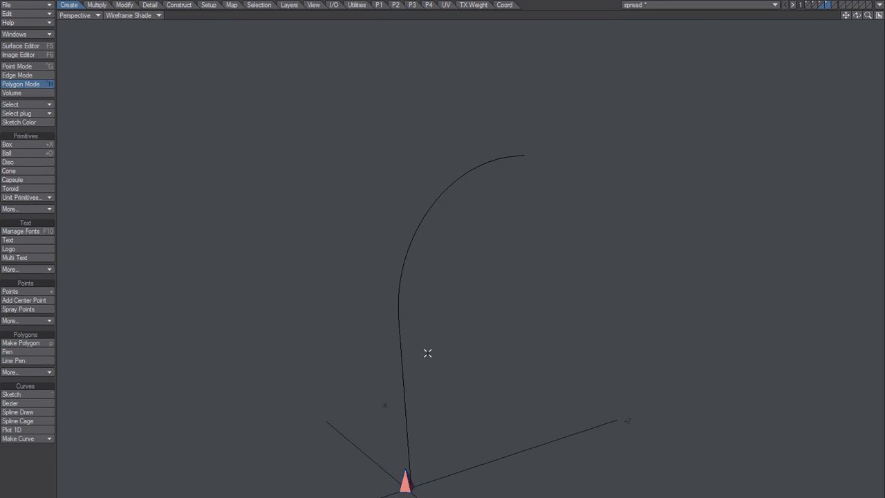
click(97, 6)
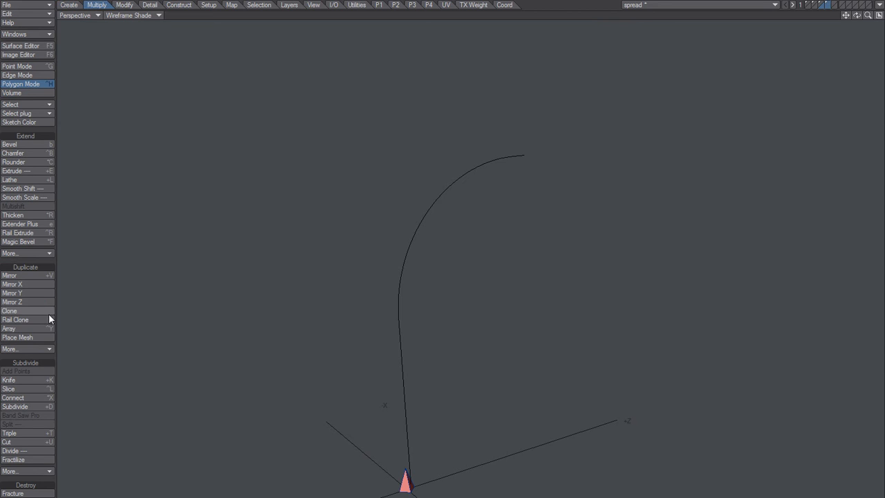
Step: Run Rail Clone with Uniform Lengths on the cone, then return to the cone's layer
click(16, 319)
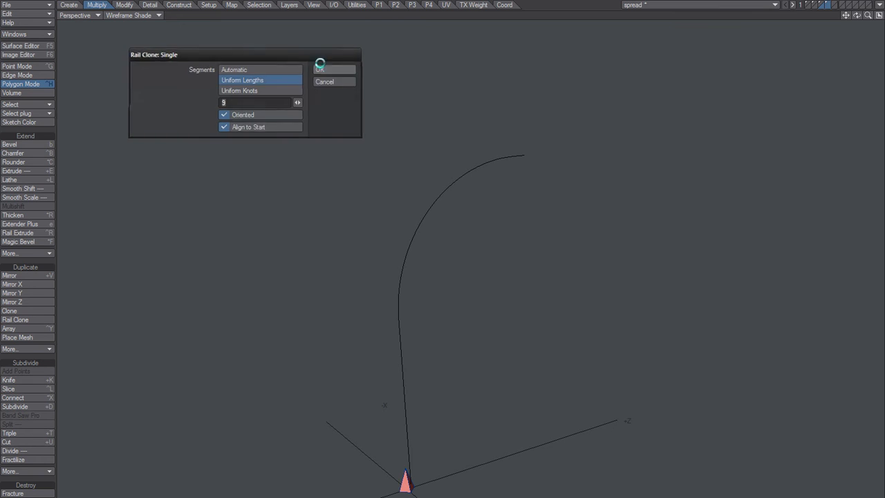
click(318, 69)
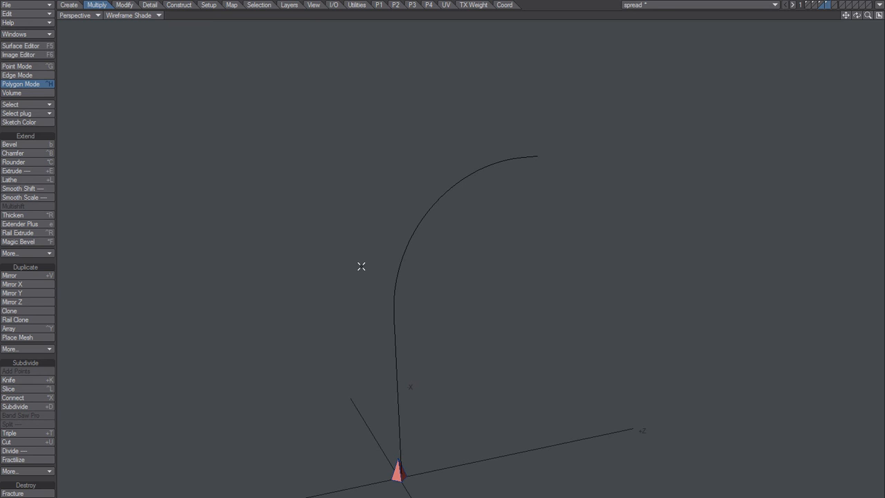
mouse_move(354, 267)
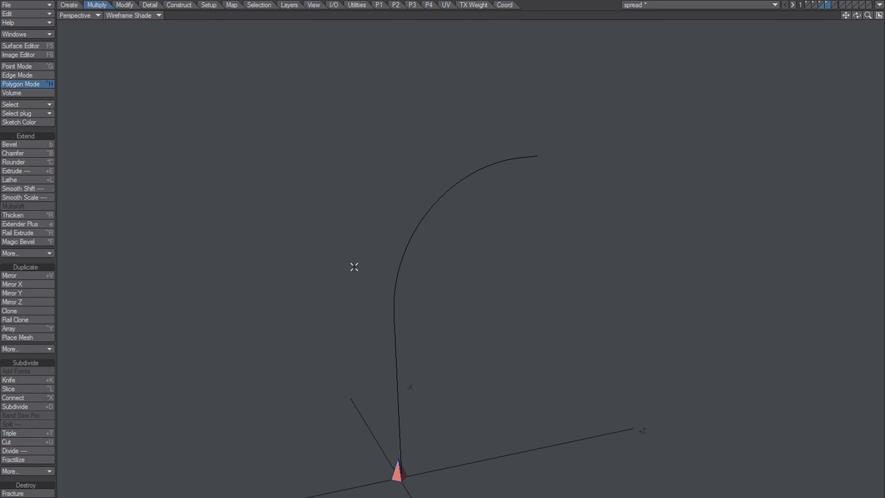
mouse_move(828, 9)
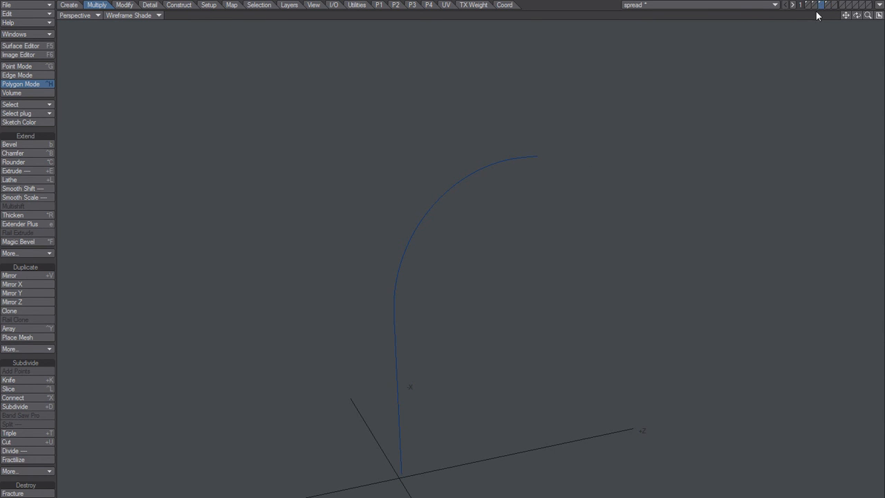
mouse_move(536, 171)
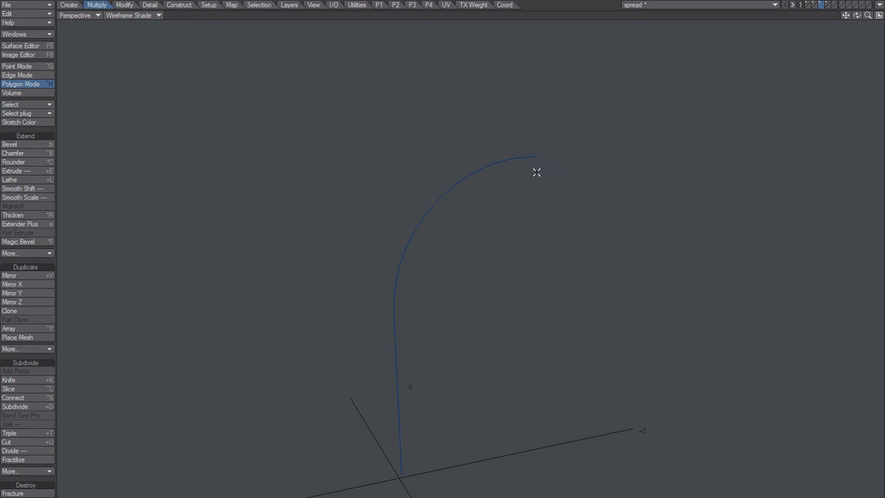
click(16, 75)
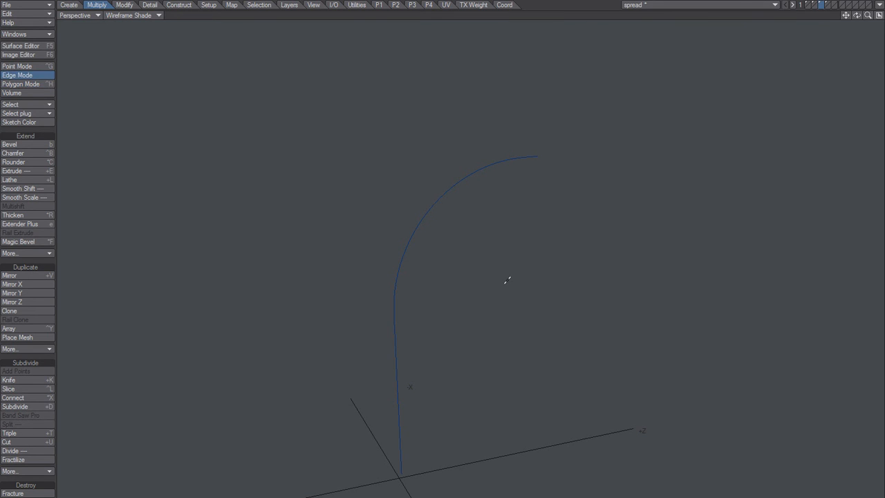
click(21, 84)
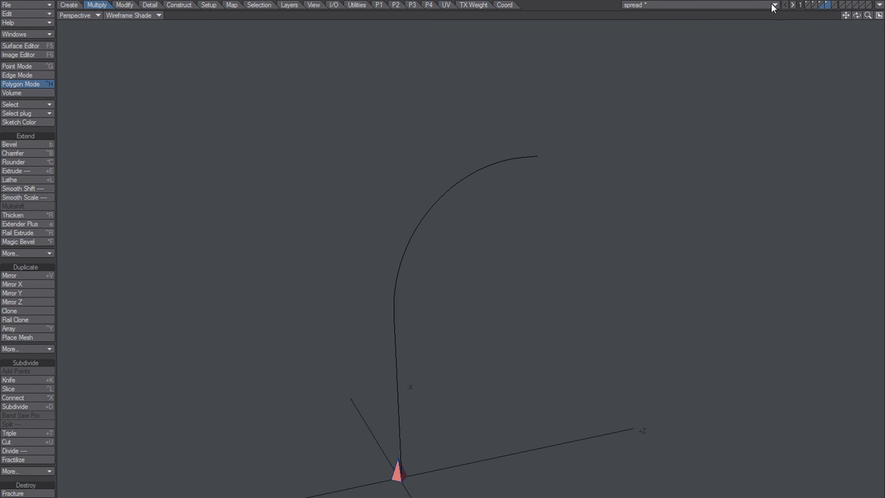
Step: Retry Rail Clone and dismiss the 'Cannot establish basis' error
click(16, 319)
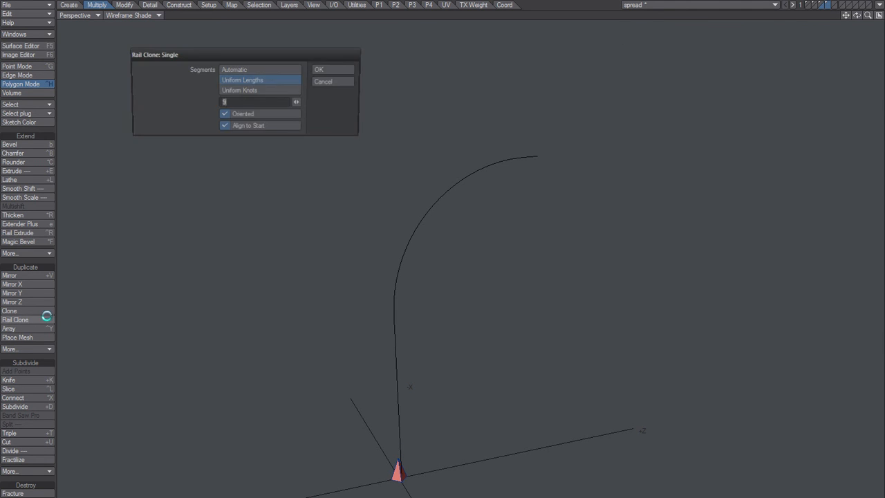
click(332, 69)
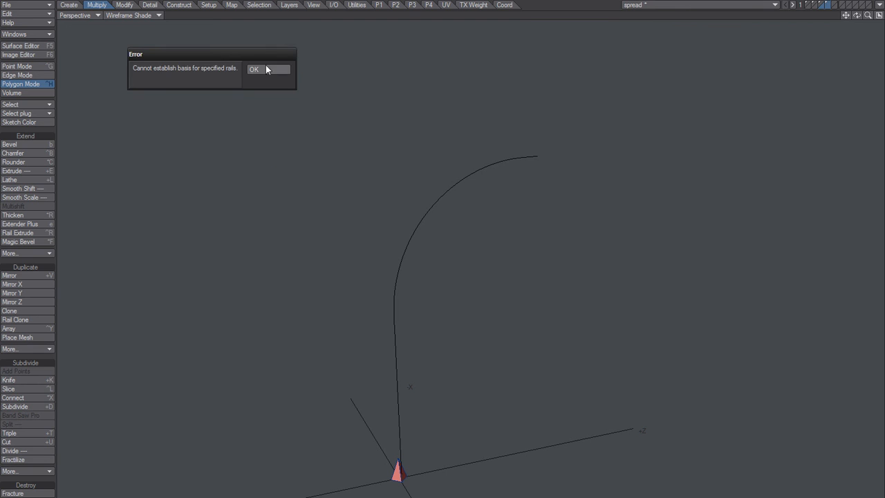
click(254, 69)
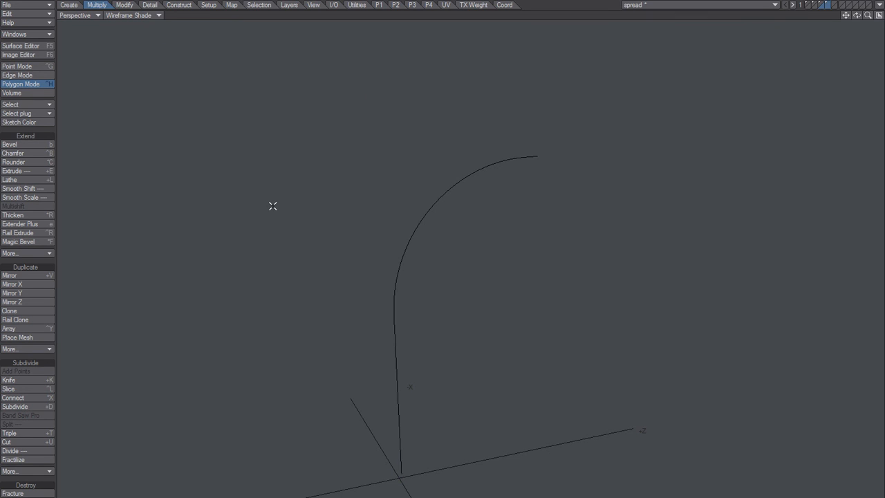
mouse_move(457, 296)
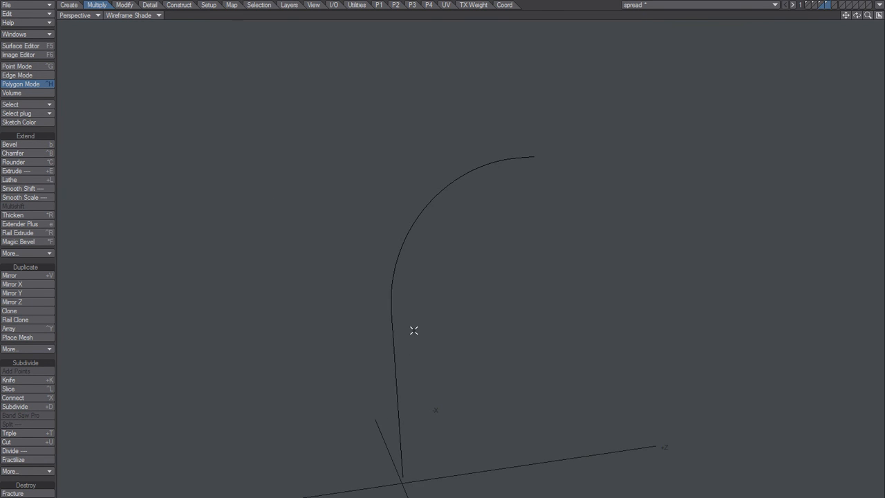
mouse_move(398, 322)
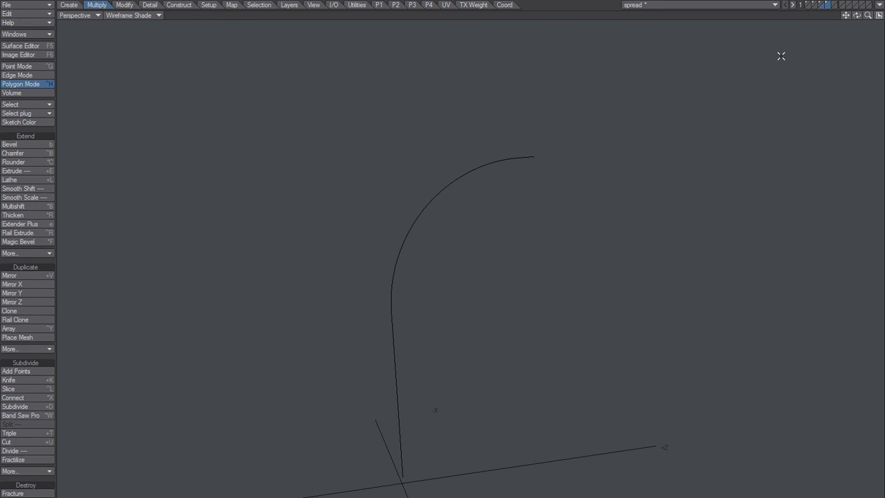
mouse_move(611, 193)
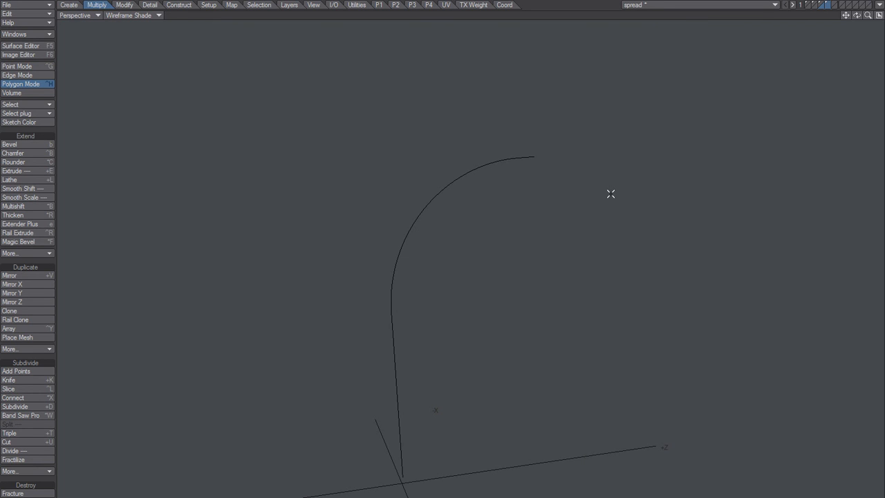
mouse_move(561, 147)
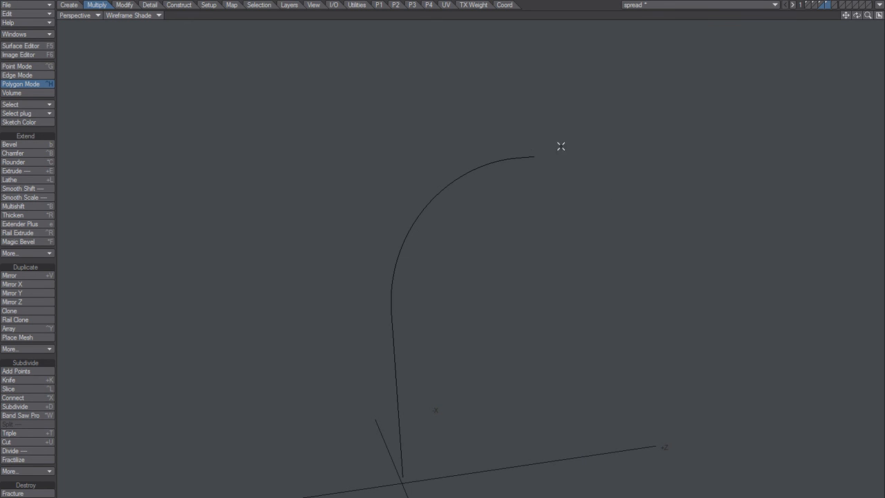
mouse_move(531, 201)
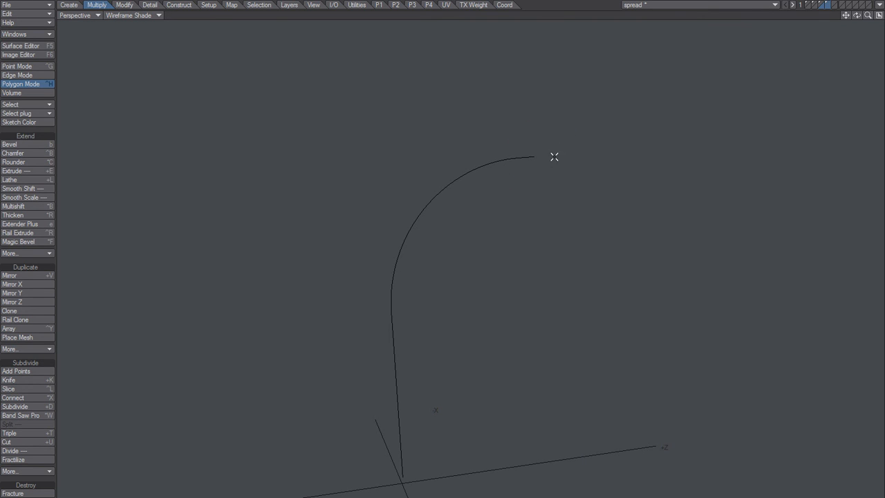
mouse_move(503, 198)
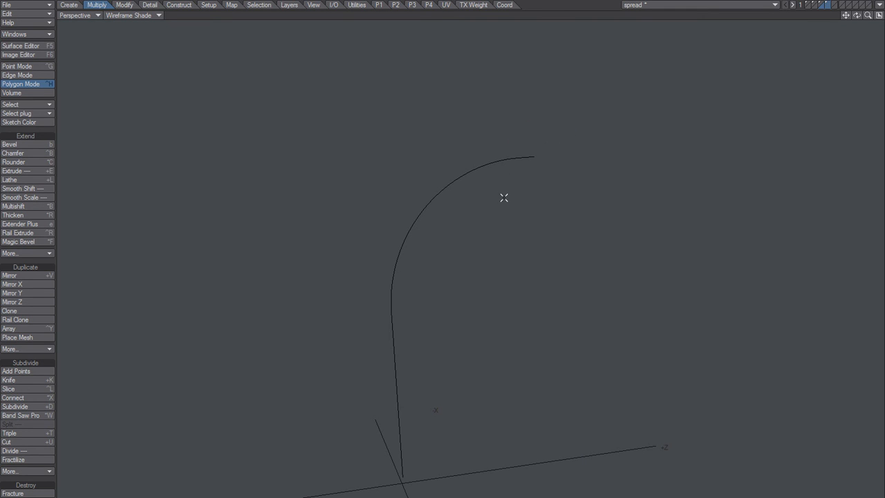
mouse_move(498, 199)
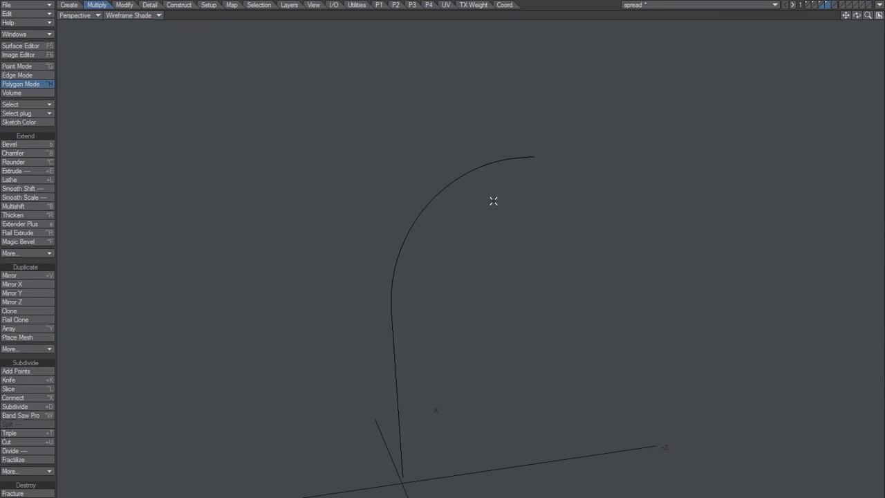
mouse_move(534, 221)
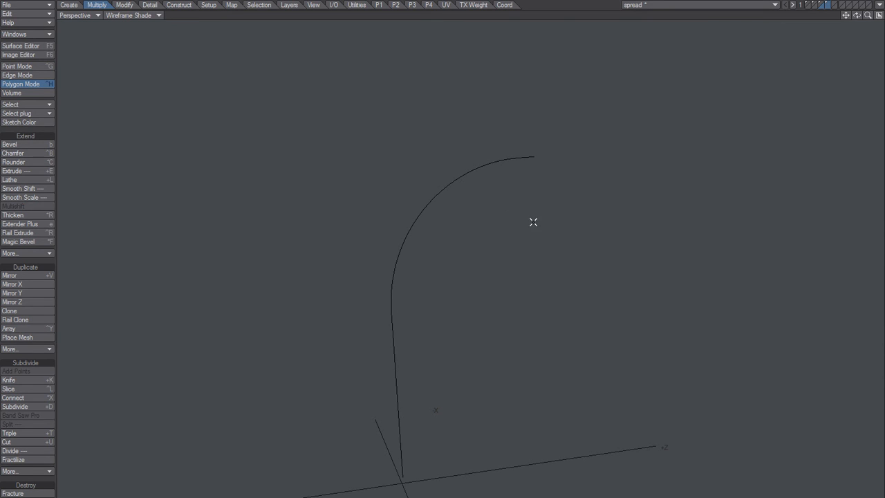
mouse_move(525, 223)
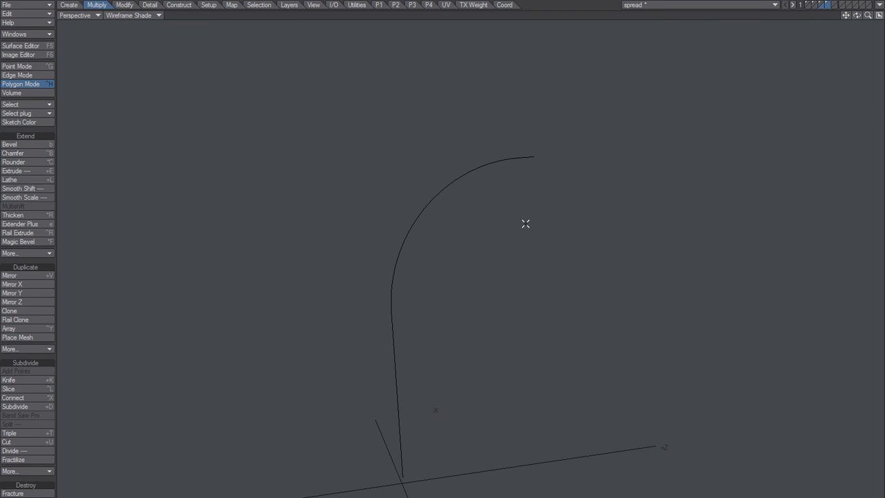
mouse_move(646, 232)
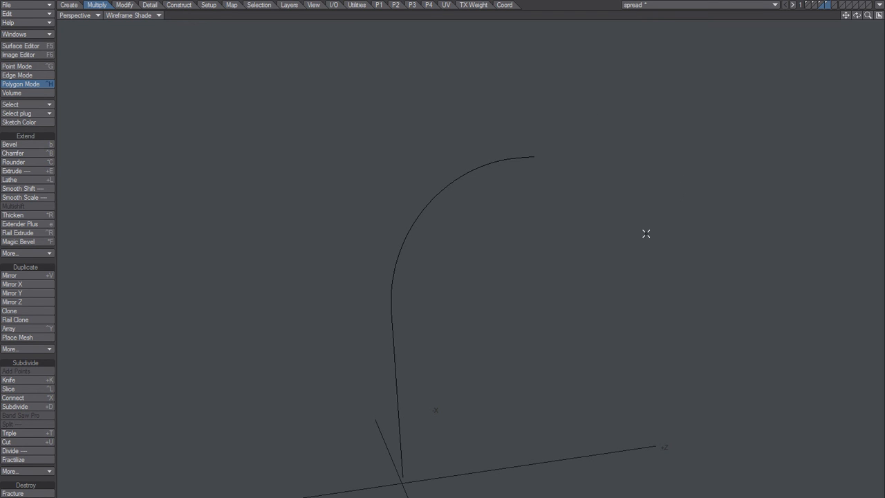
mouse_move(633, 238)
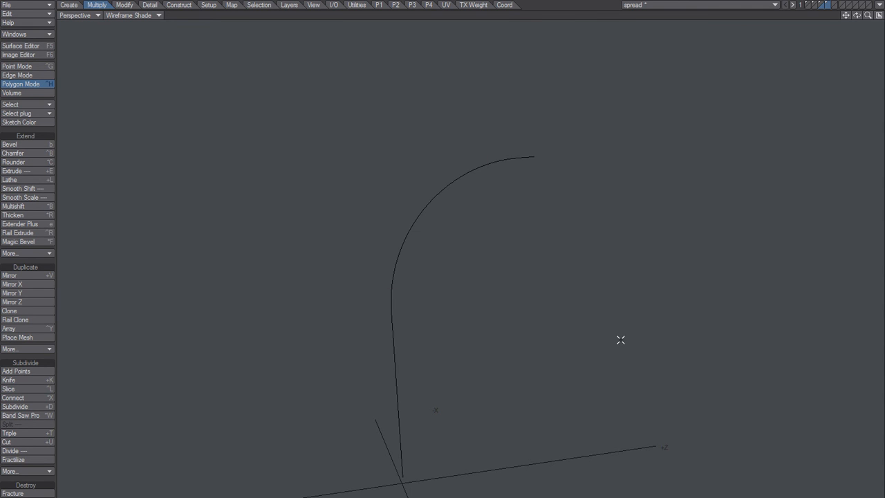
Step: Rail Clone the cone along the curve so copies line the rail from base to tip
click(16, 67)
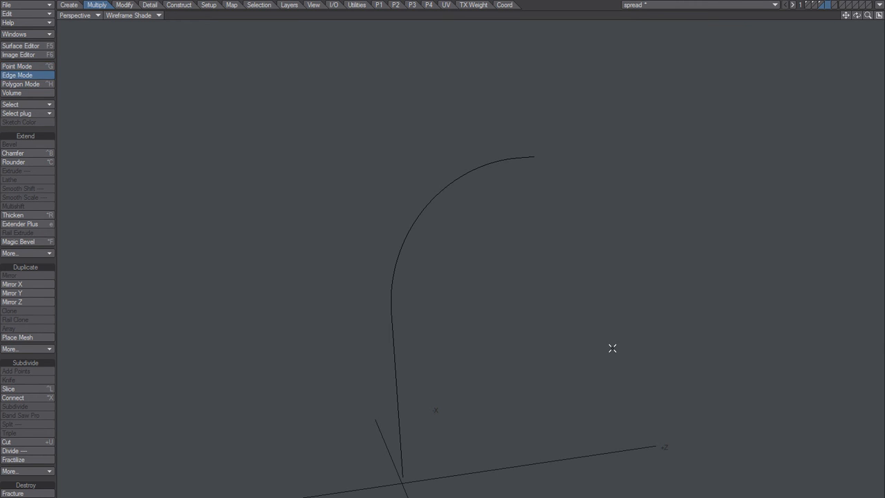
click(21, 84)
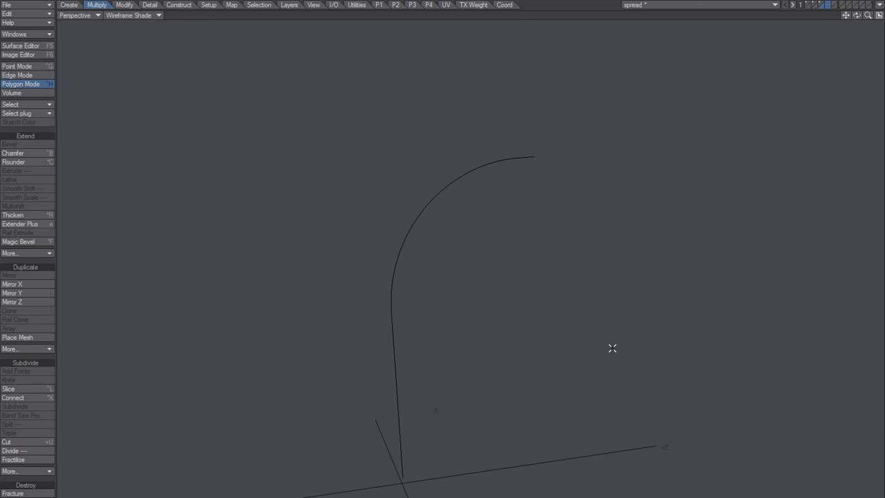
mouse_move(512, 136)
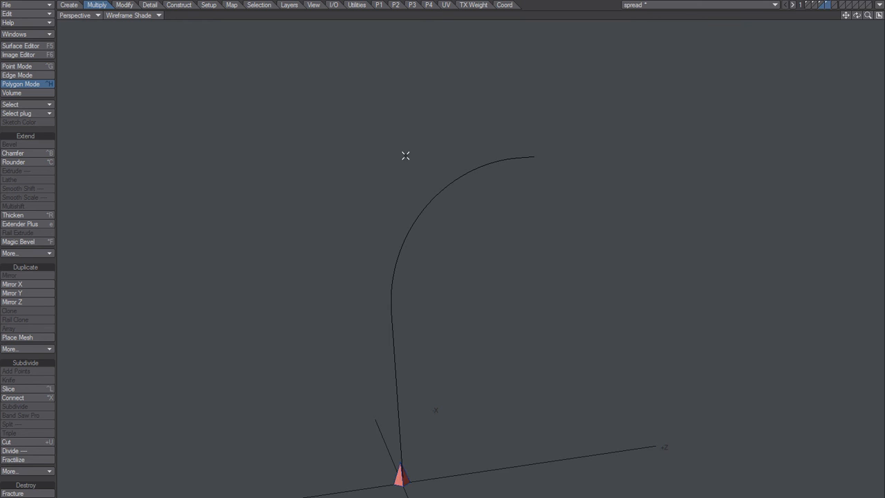
mouse_move(716, 315)
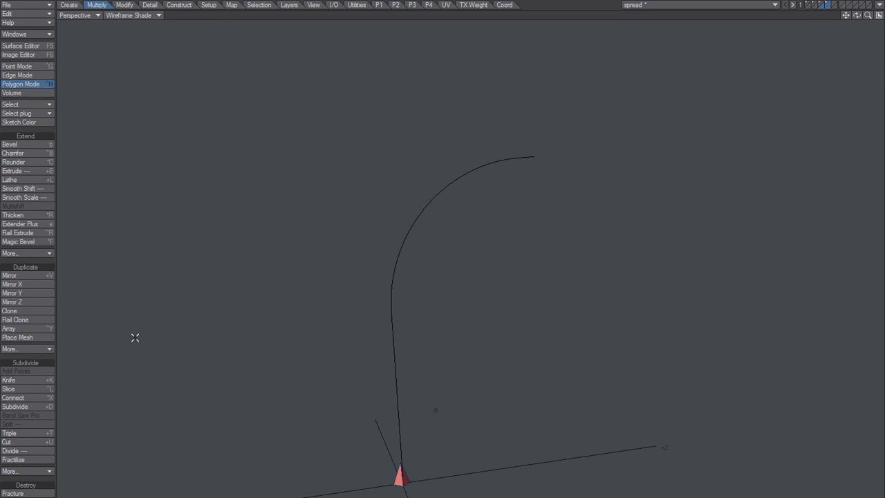
click(16, 319)
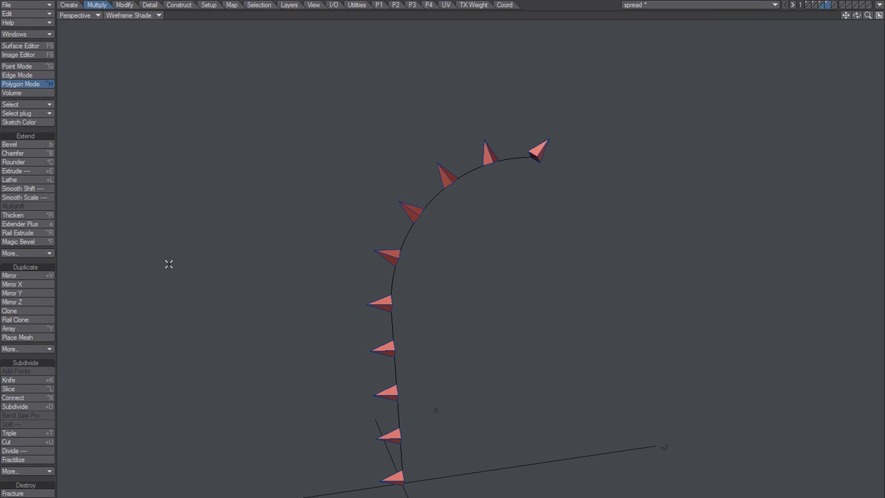
mouse_move(495, 268)
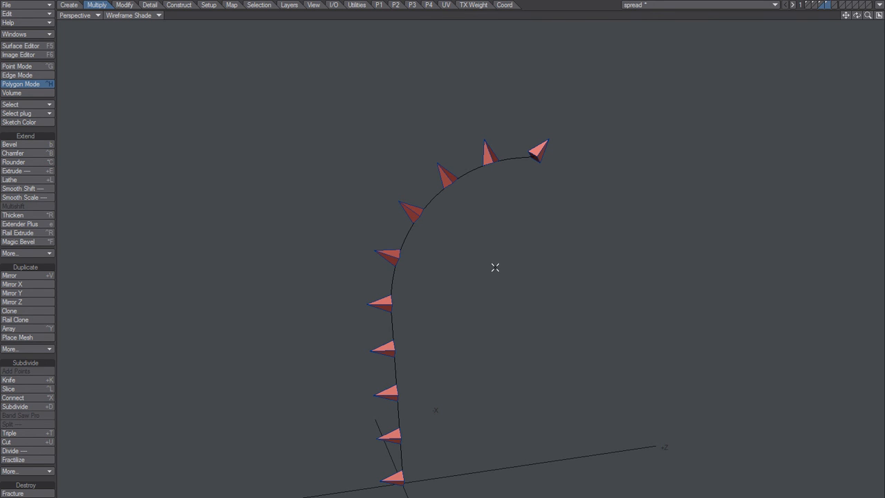
mouse_move(499, 263)
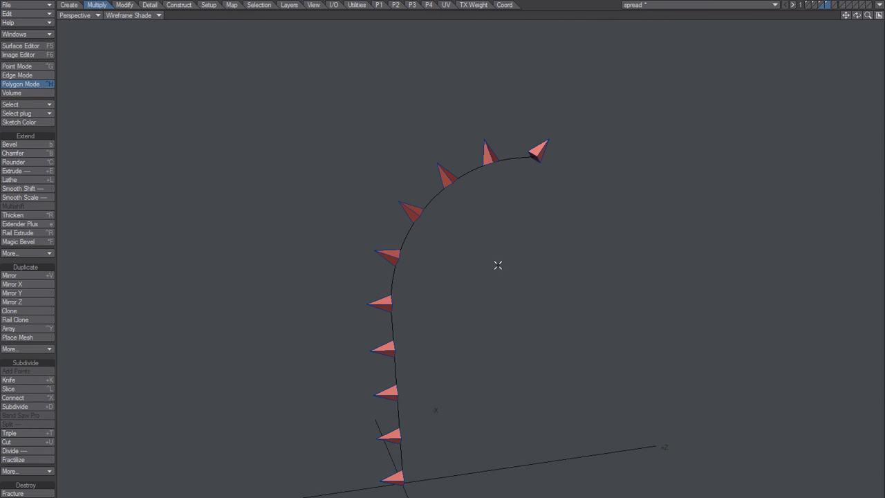
mouse_move(504, 256)
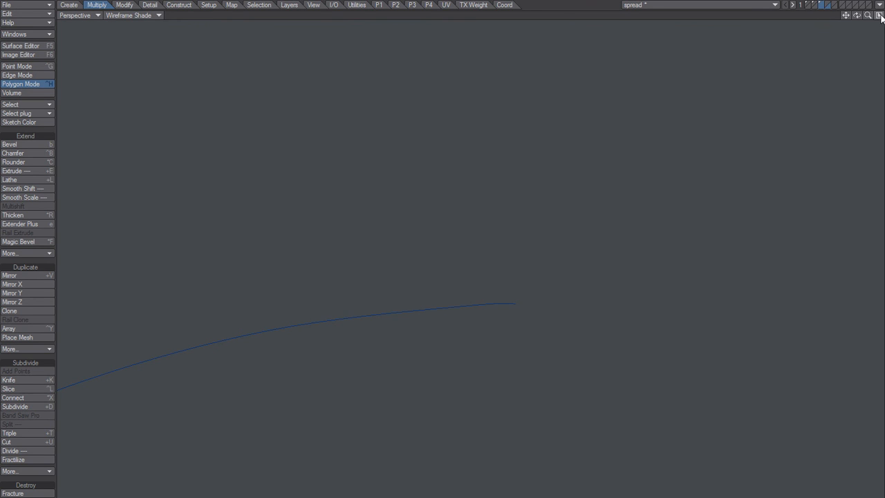
Step: Show the curve alone across the top, back, right and perspective views
click(879, 16)
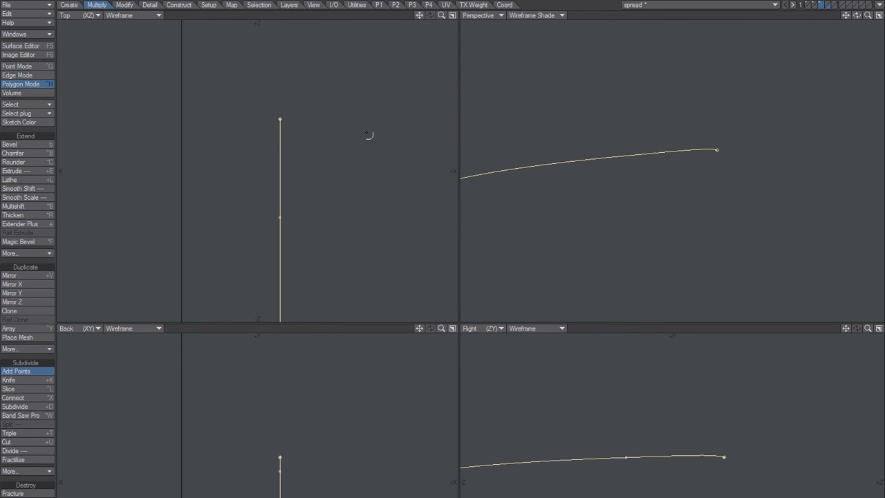
mouse_move(711, 151)
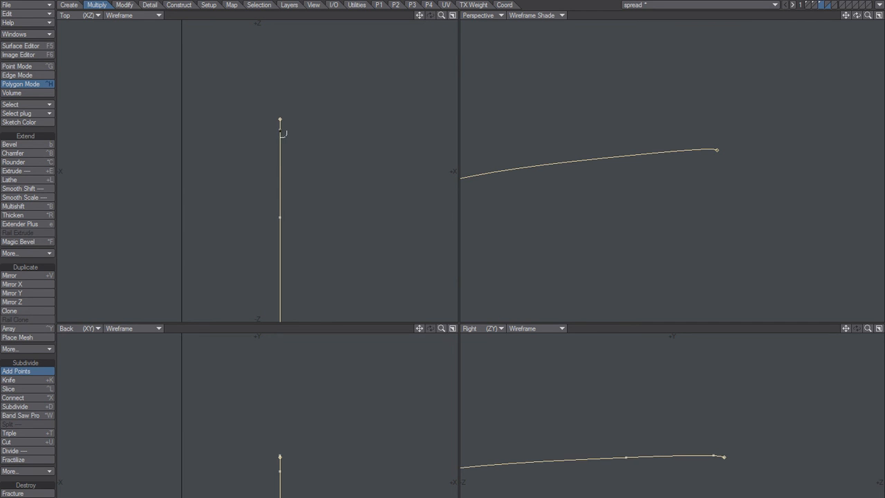
Step: Select a curve control point in Point mode for snap-dragging to reshape the curve
click(16, 67)
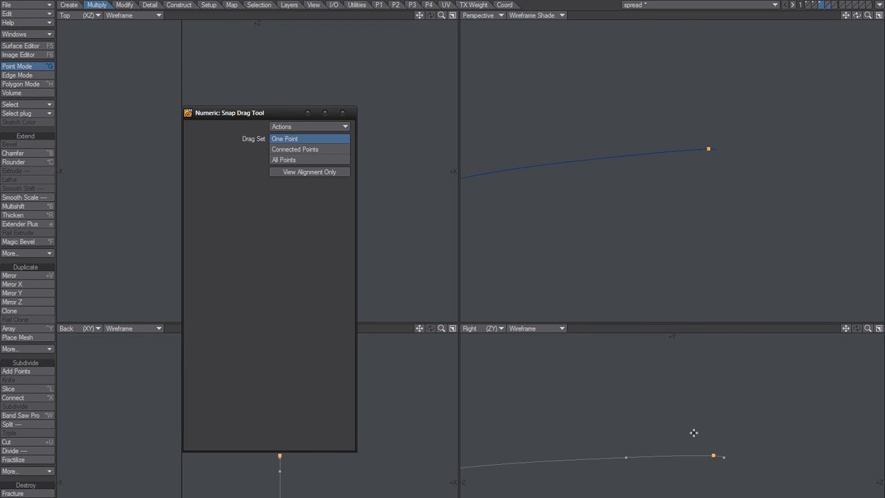
mouse_move(714, 459)
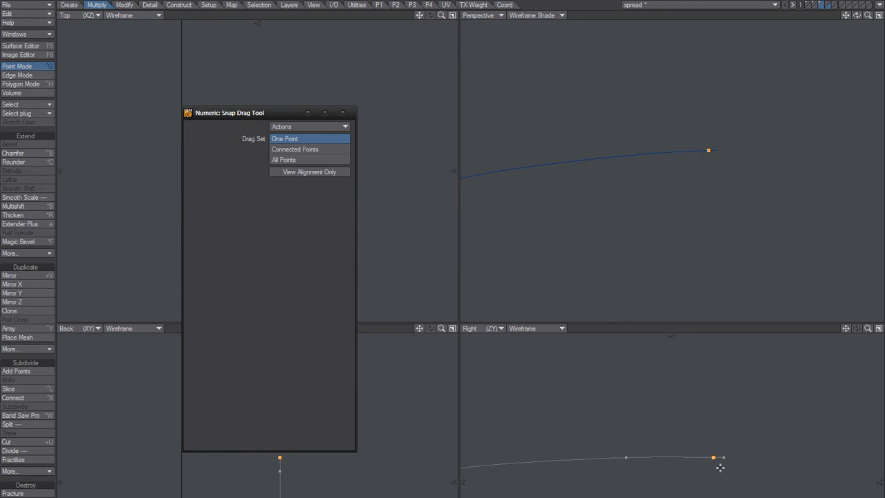
mouse_move(526, 260)
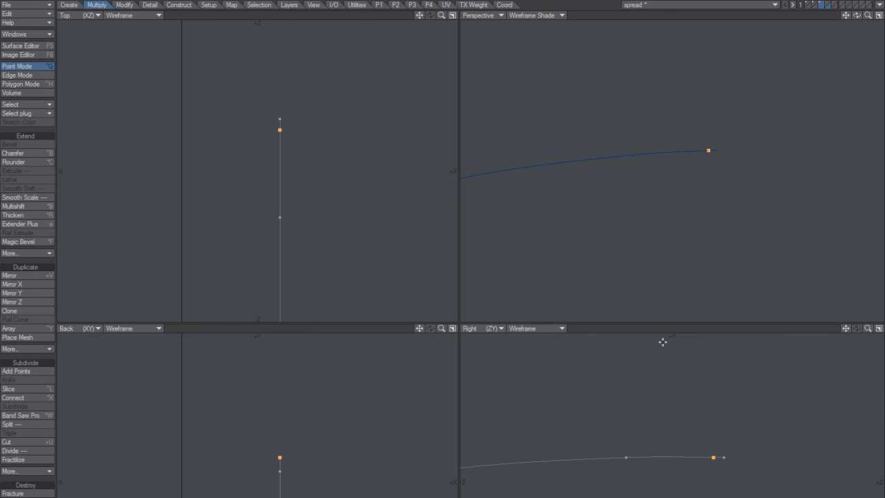
mouse_move(714, 477)
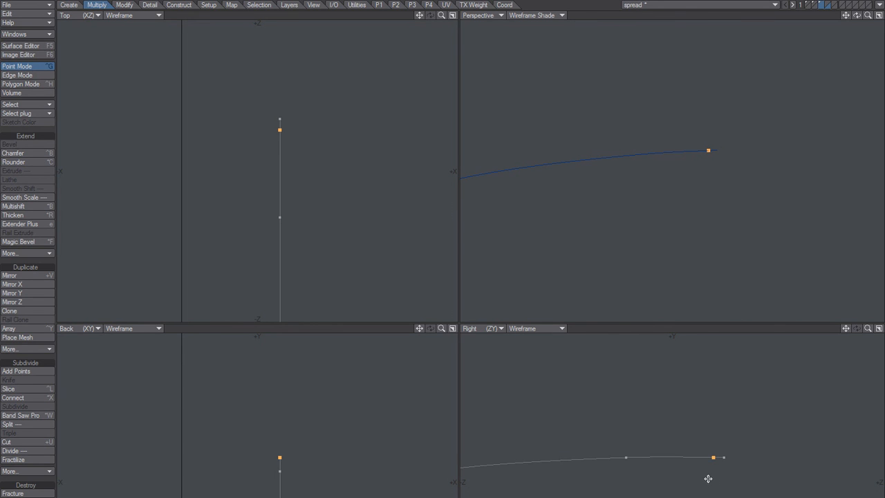
mouse_move(711, 472)
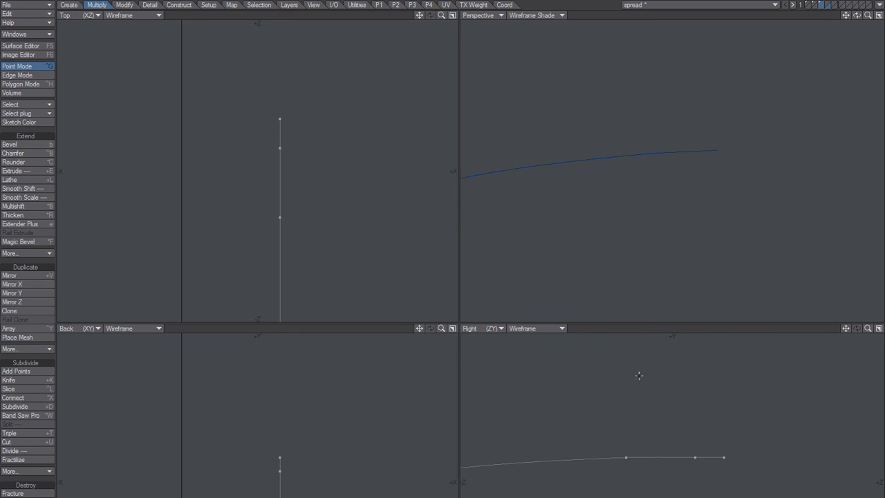
mouse_move(716, 229)
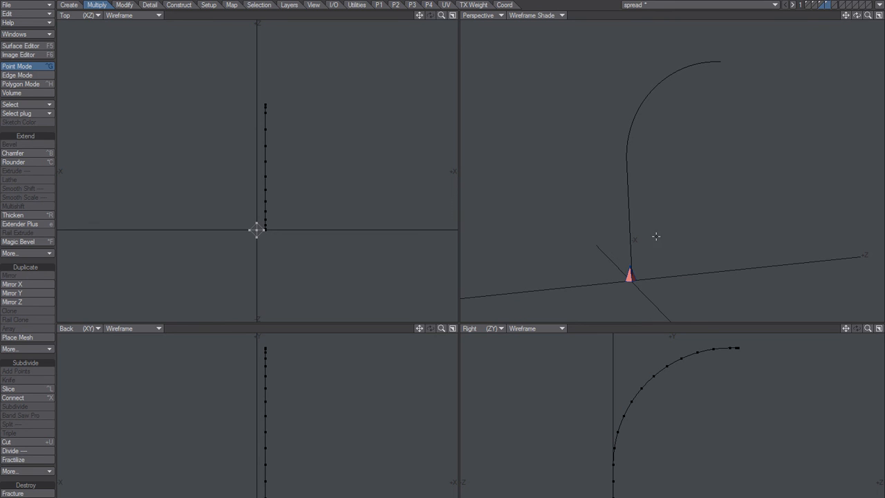
Step: Switch through Edge and Polygon modes to select the whole arched curve as the rail
click(16, 75)
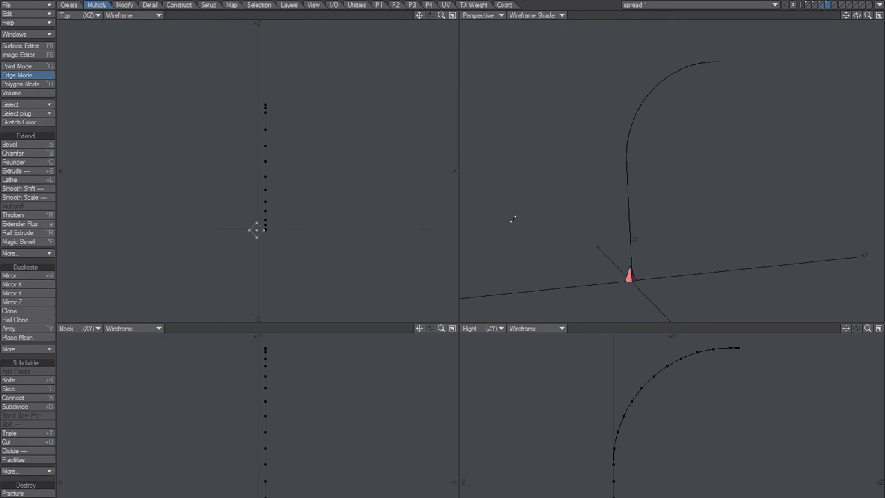
click(21, 84)
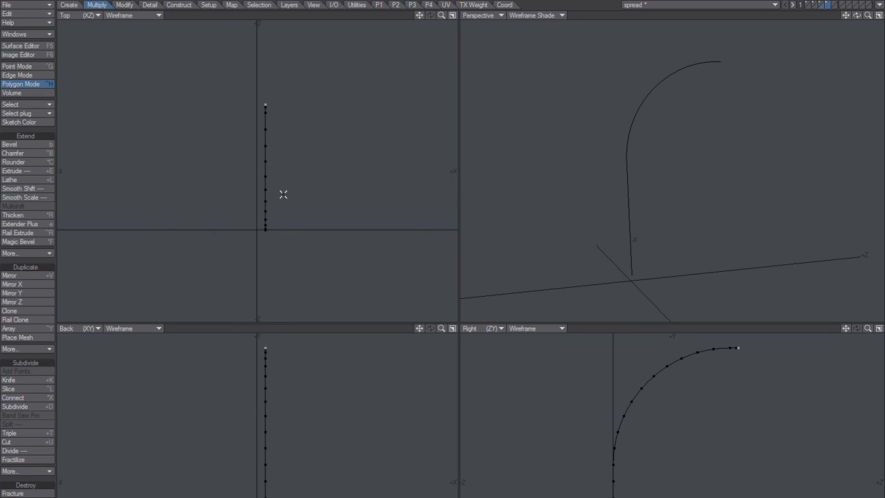
mouse_move(275, 346)
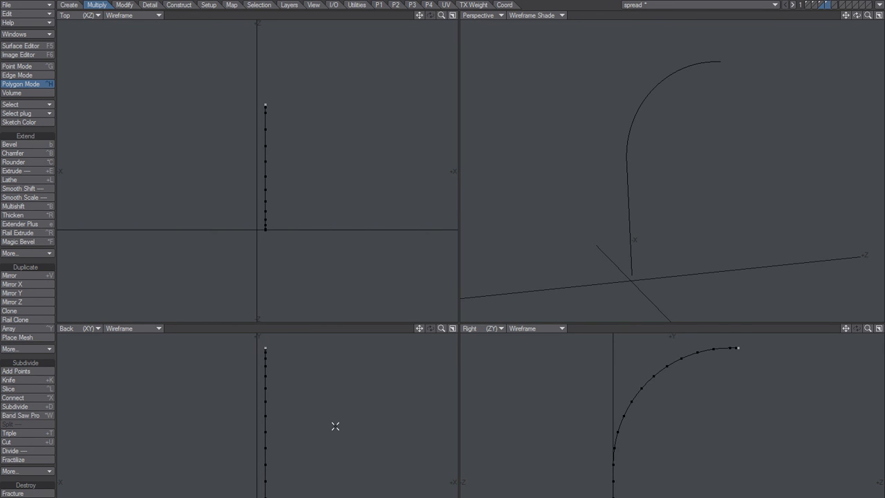
mouse_move(616, 166)
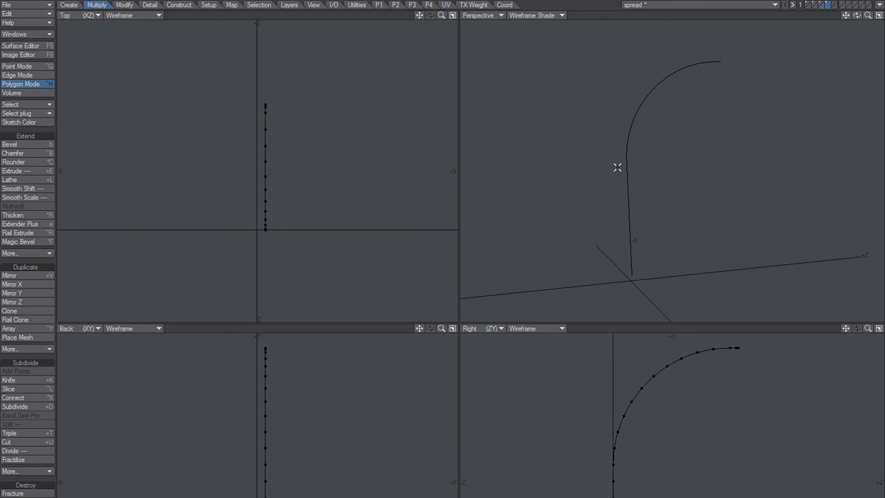
mouse_move(621, 163)
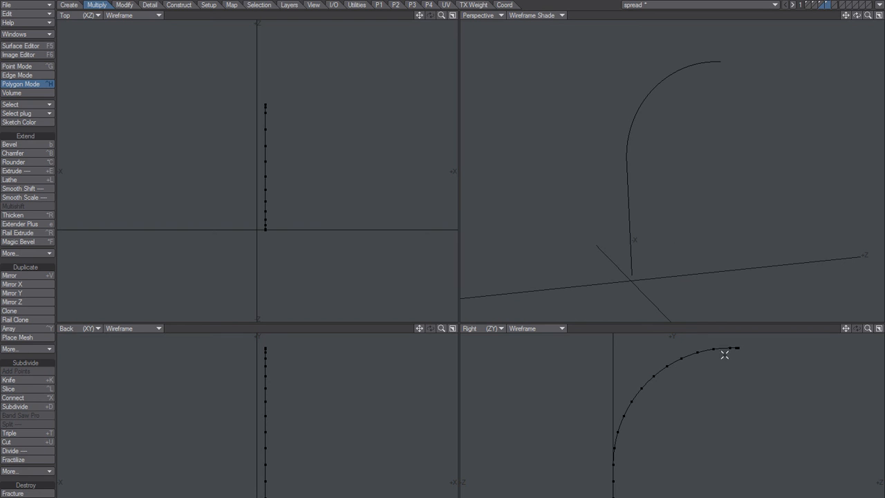
mouse_move(812, 23)
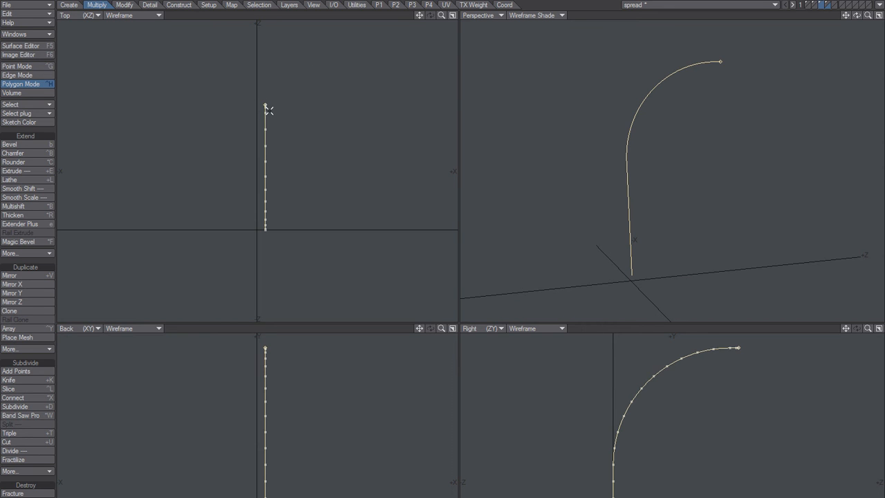
Step: Put the cone in the foreground layer with the curve layer as background reference
click(16, 66)
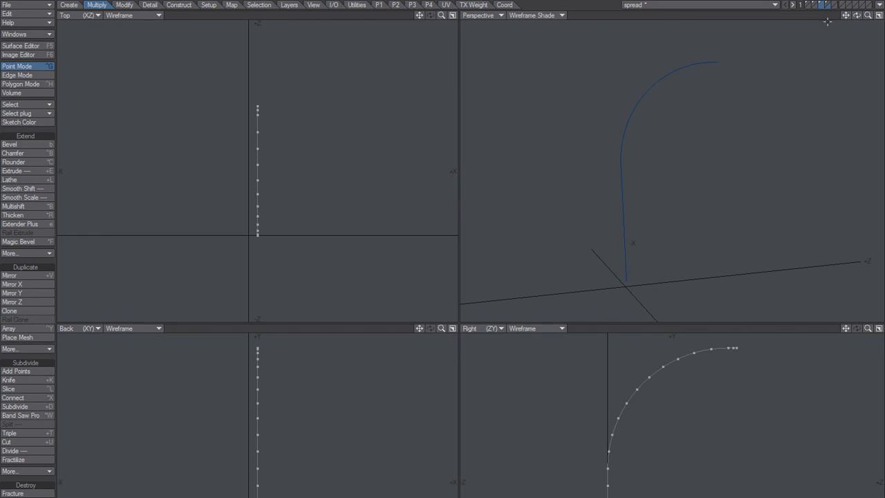
mouse_move(781, 93)
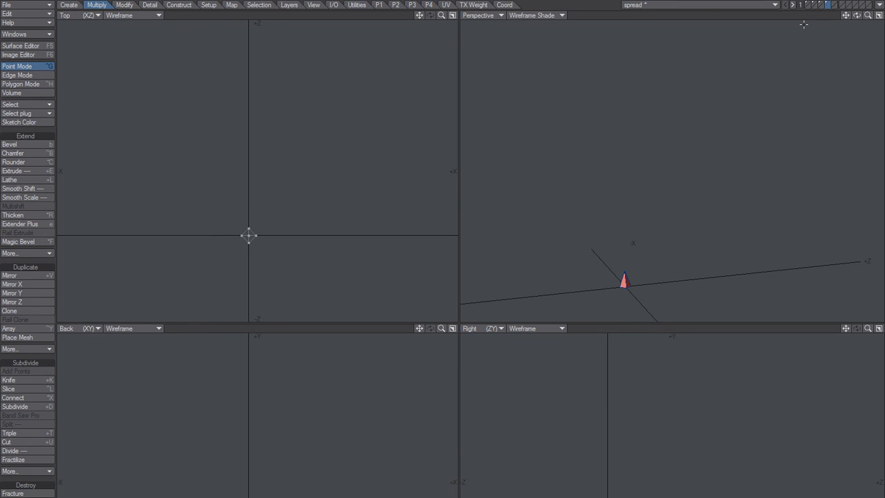
click(824, 9)
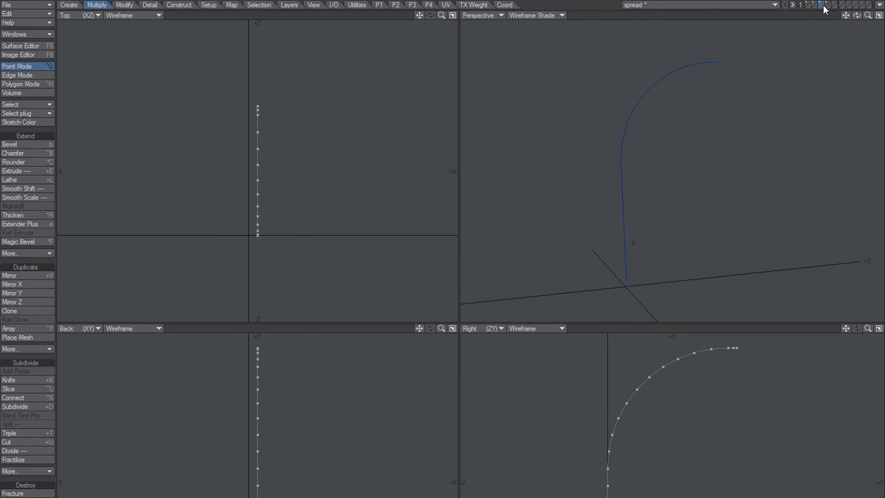
click(21, 84)
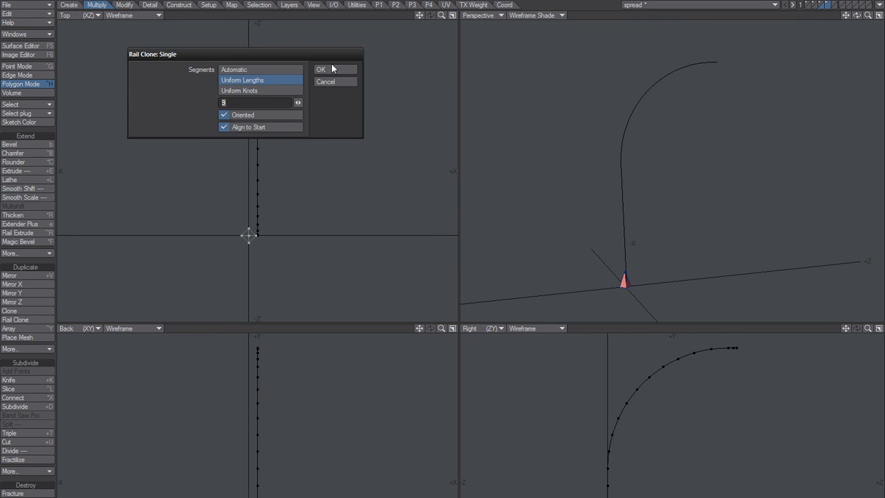
Step: Apply Rail Clone with Uniform Lengths, Oriented and Align to Start, lining cones along the curve
click(321, 69)
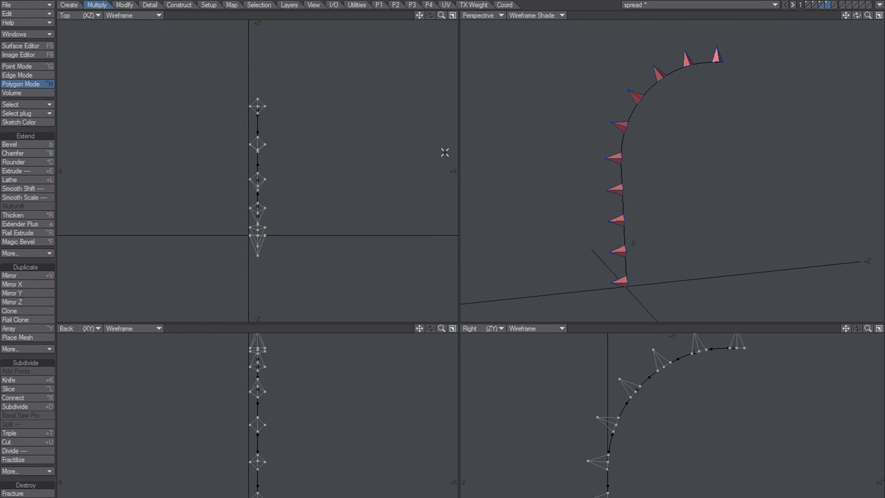
mouse_move(725, 147)
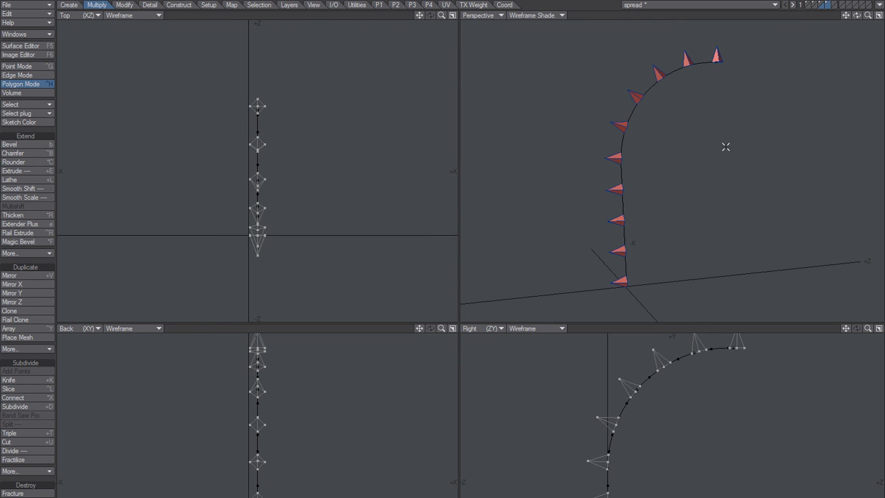
drag(724, 147, 703, 209)
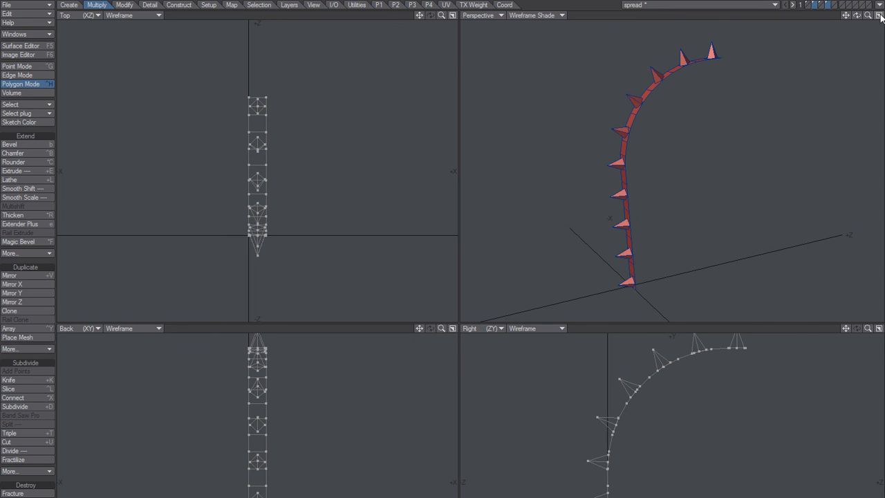
Step: Give the band a new surface coloured 255 207 062 yellow via Change Surface
click(879, 16)
text(ww)
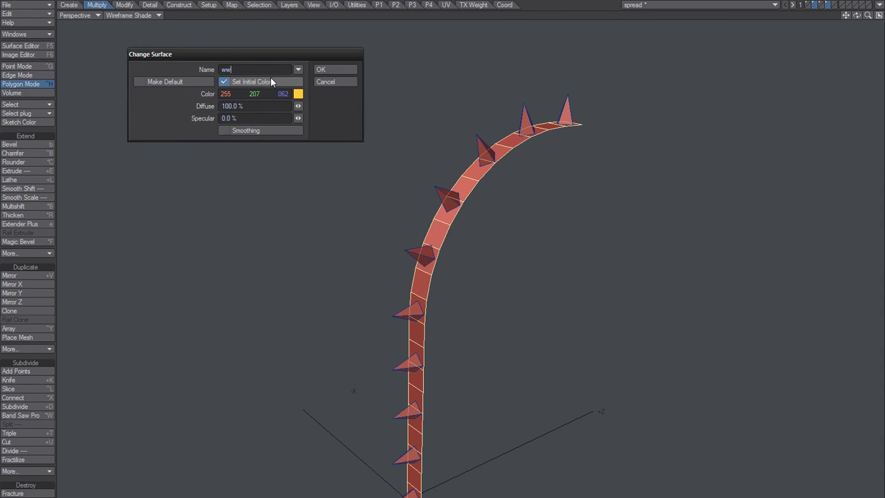
click(321, 69)
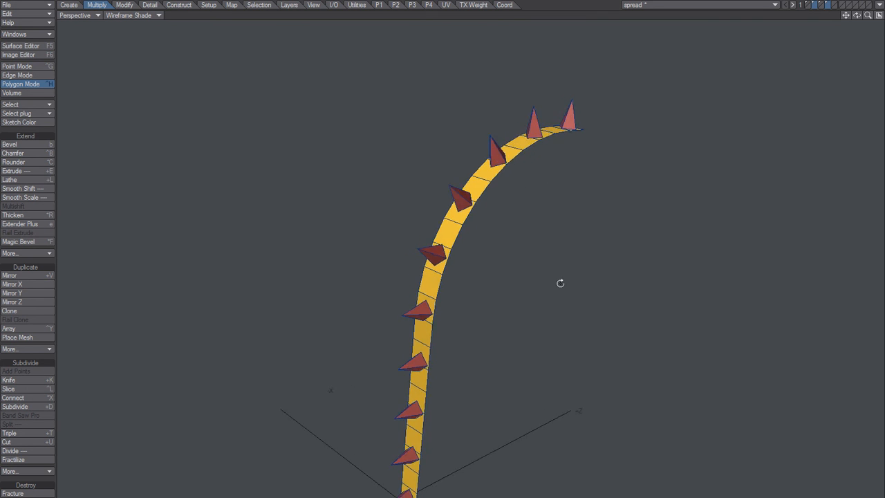
Step: Orbit the perspective view to inspect the yellow band beneath the cone clones
drag(560, 282, 453, 279)
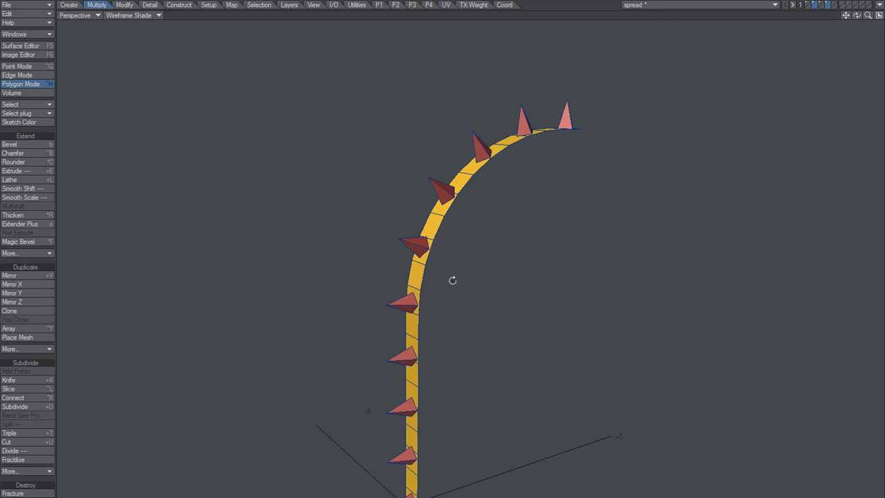
drag(453, 279, 559, 346)
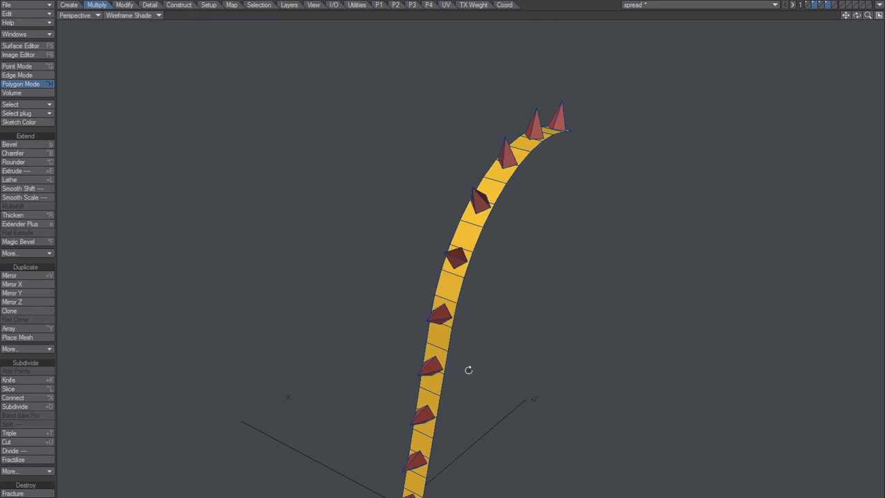
drag(469, 370, 492, 333)
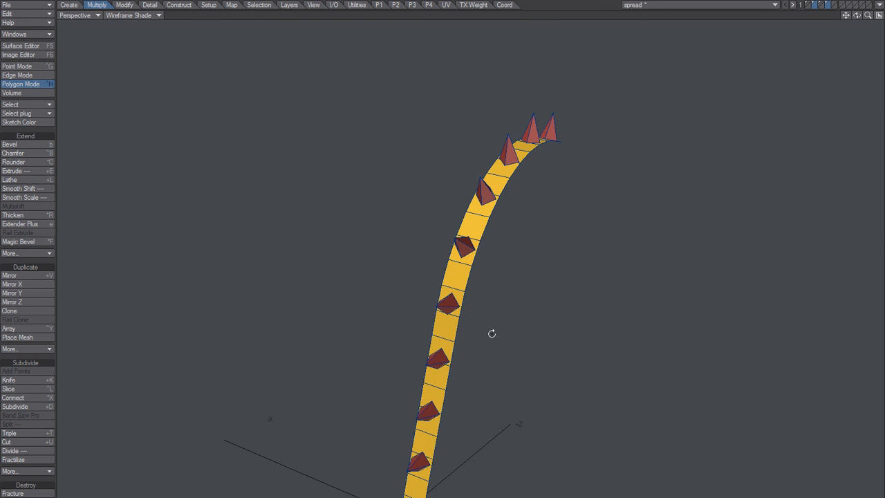
drag(490, 333, 525, 306)
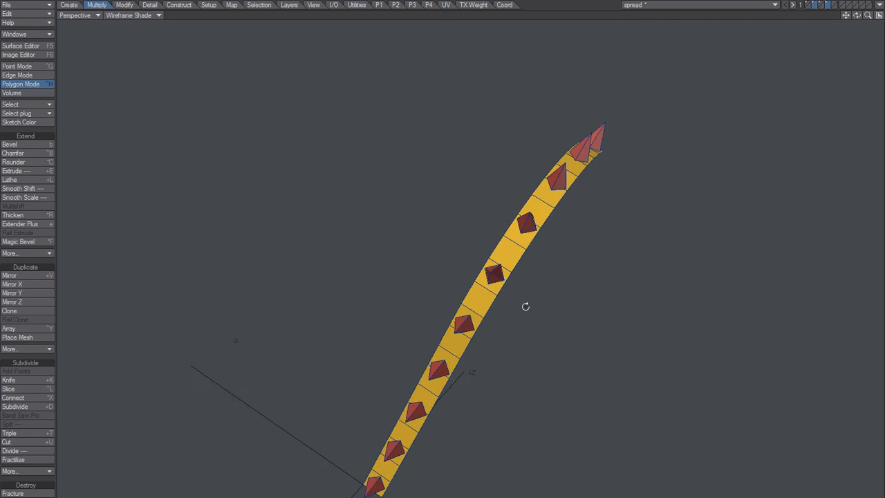